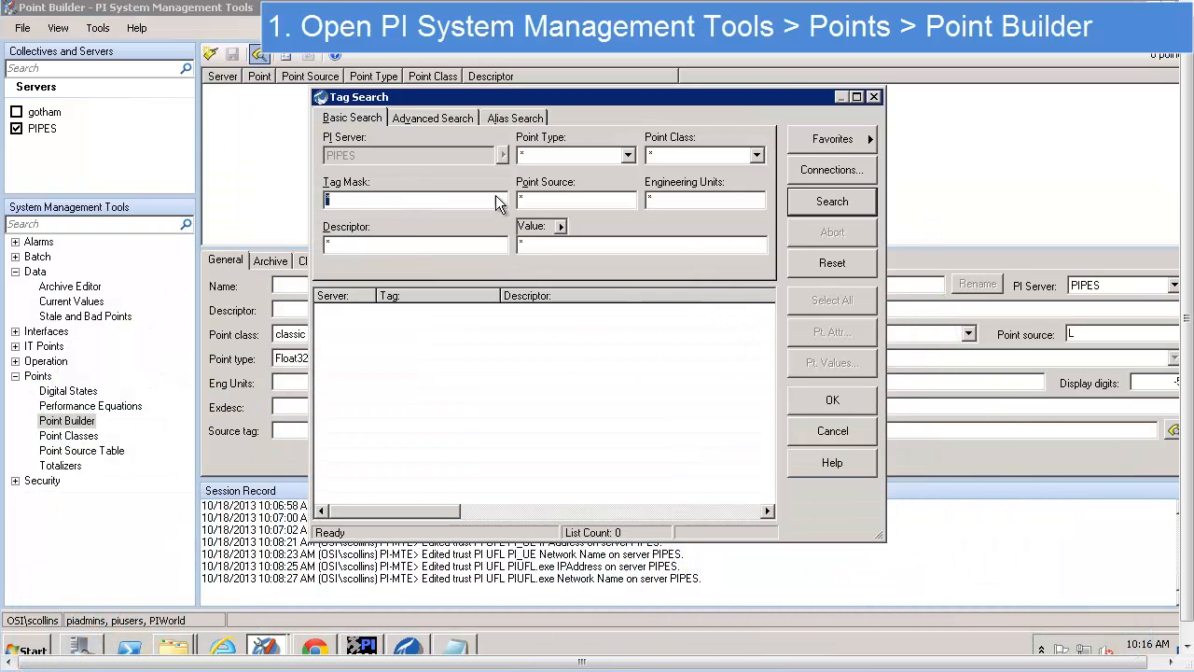
Search for tags matching PI_UFL* and load the results into Point Builder
type("PI_UFL")
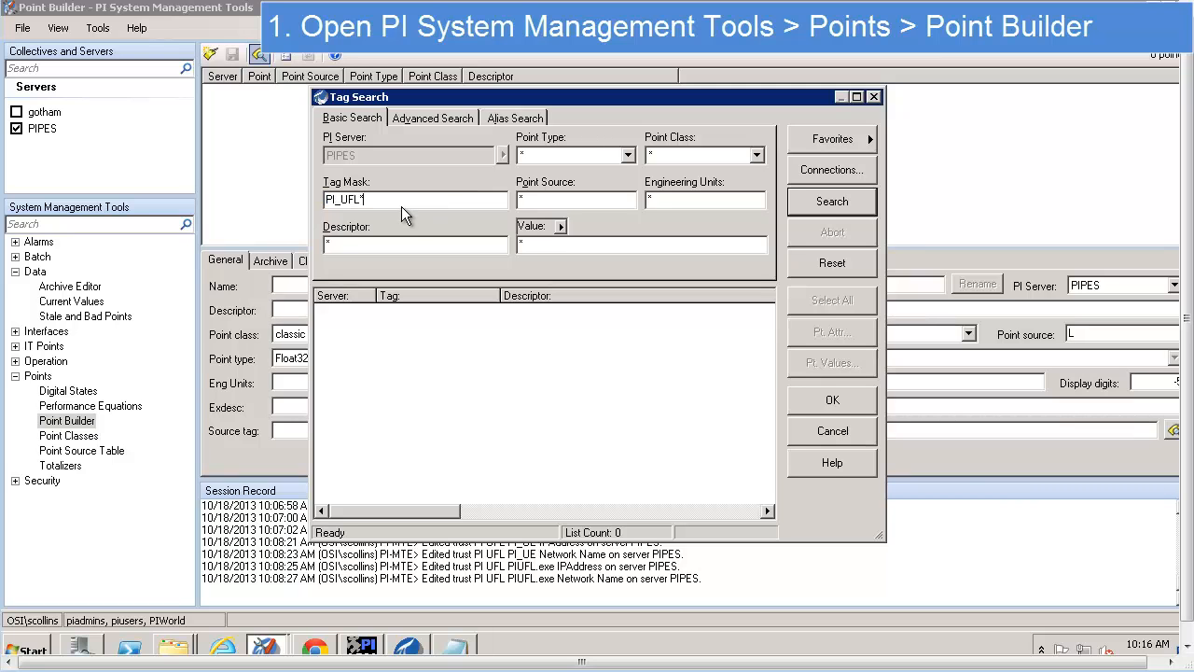
left_click(832, 201)
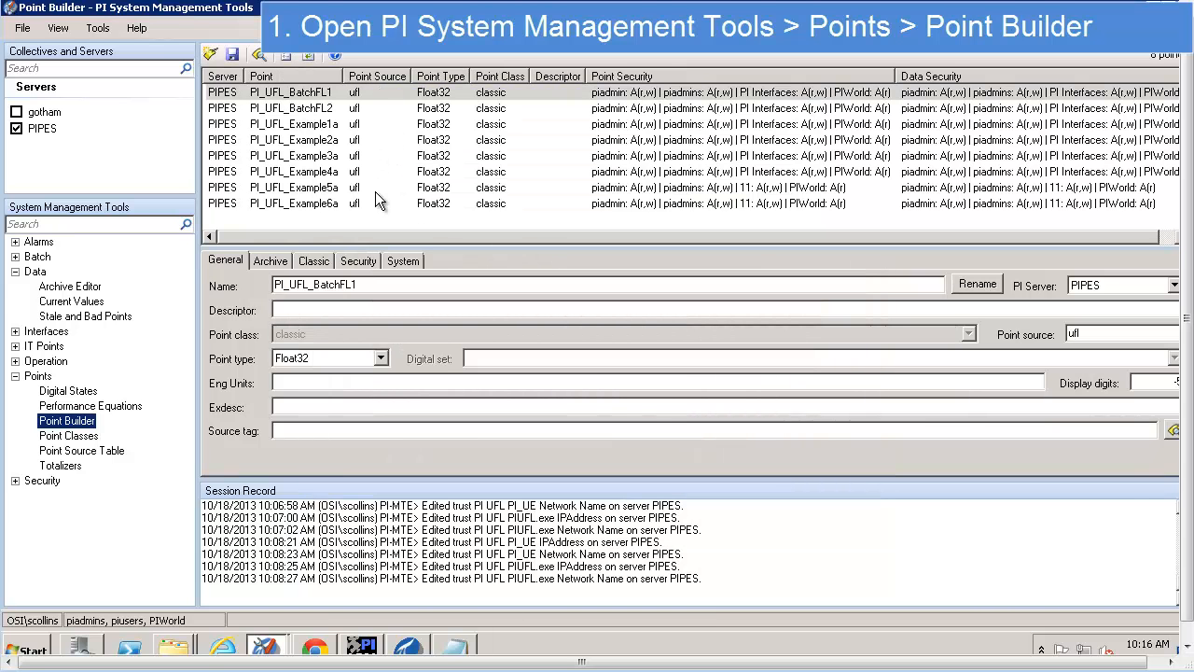
left_click(294, 203)
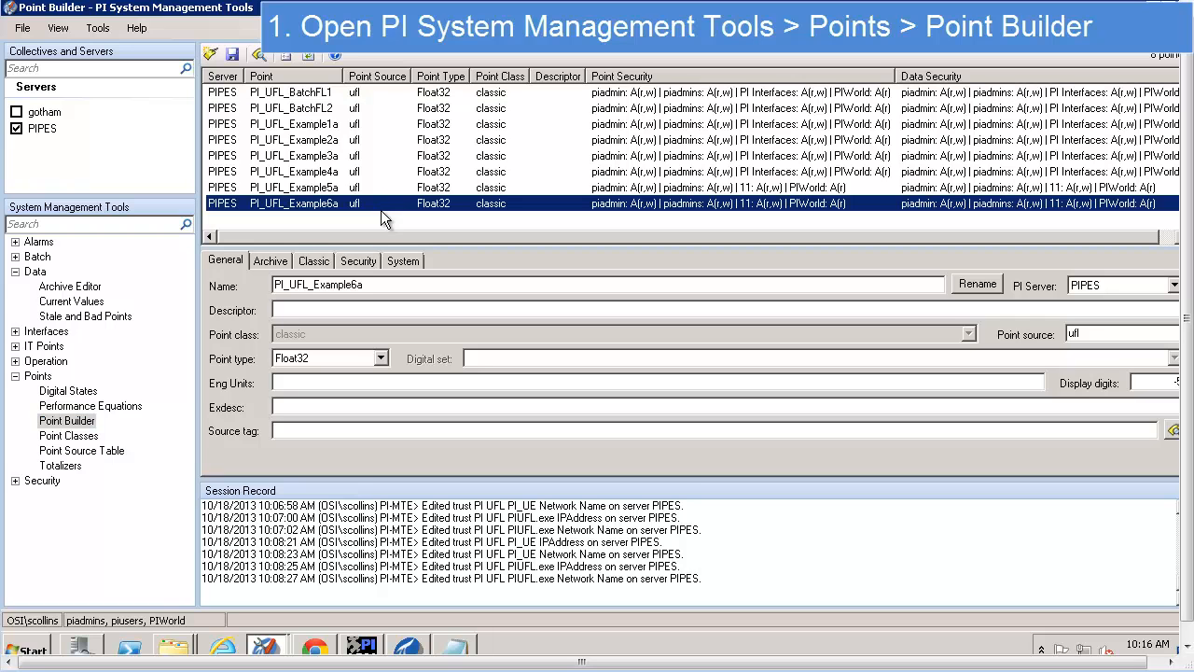
mouse_move(396, 159)
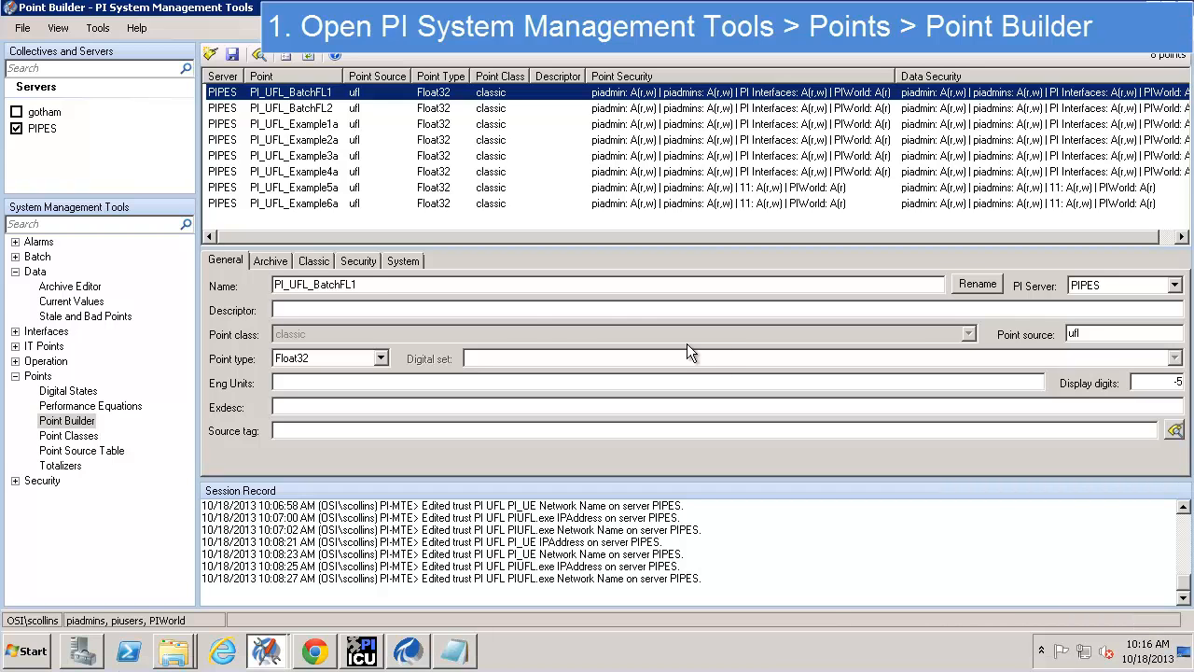
double_click(314, 284)
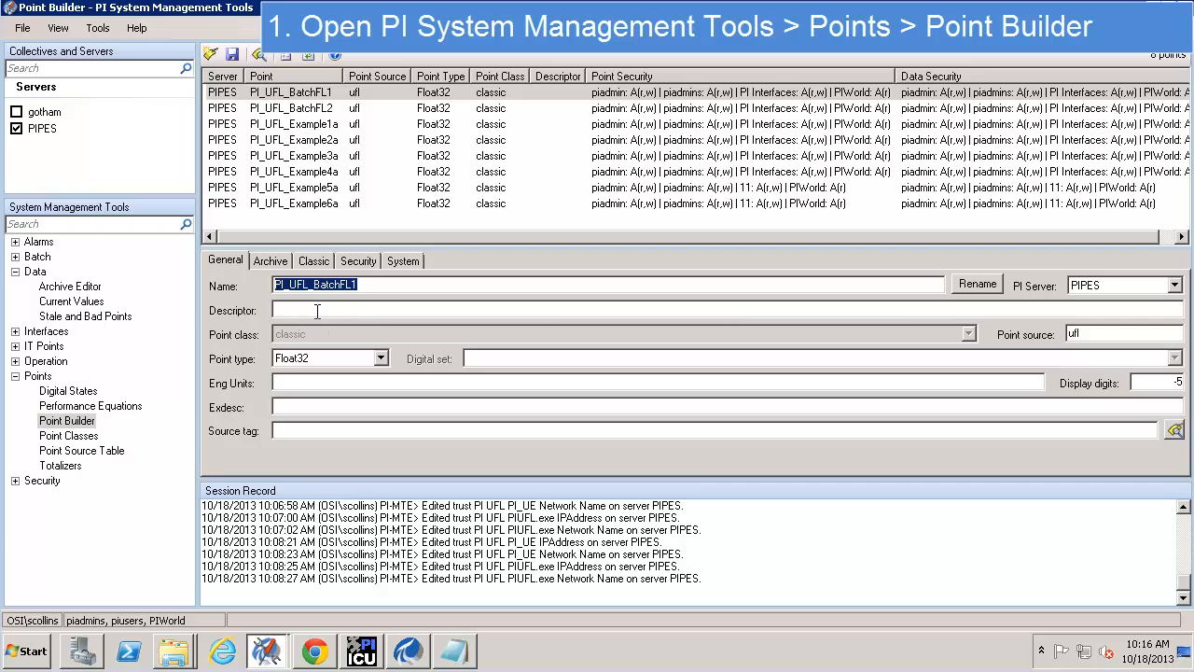
mouse_move(320, 222)
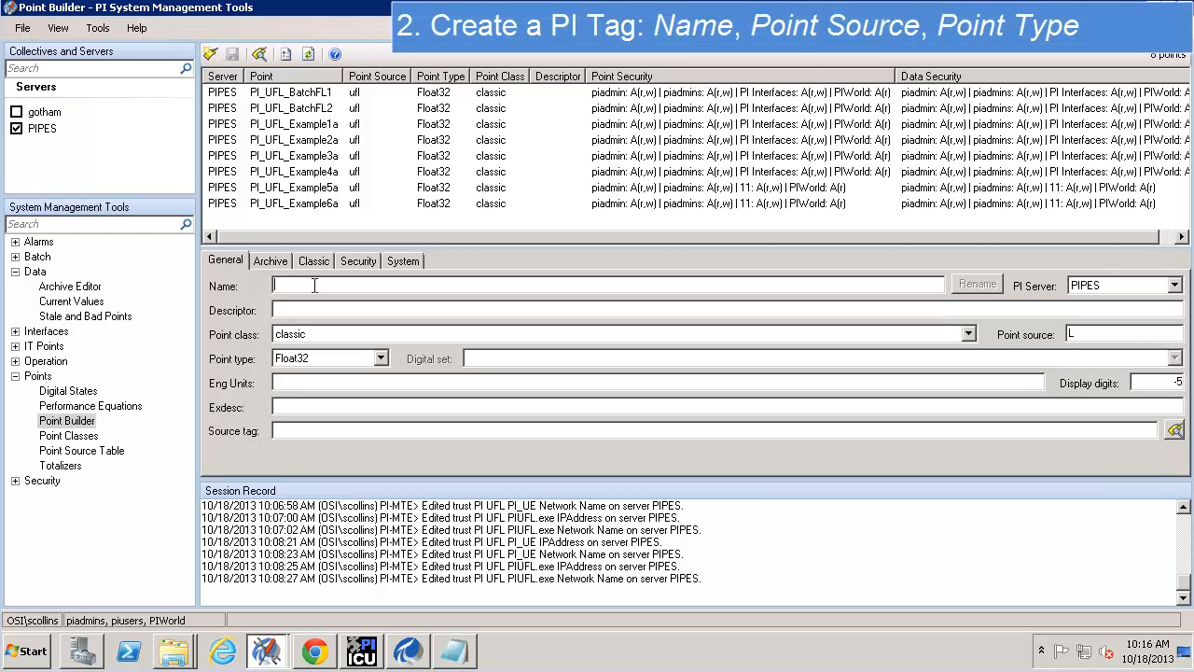
Name the new tag PI_UFL_BatchFL3 and set its point source to ufl
type("PI_UFL")
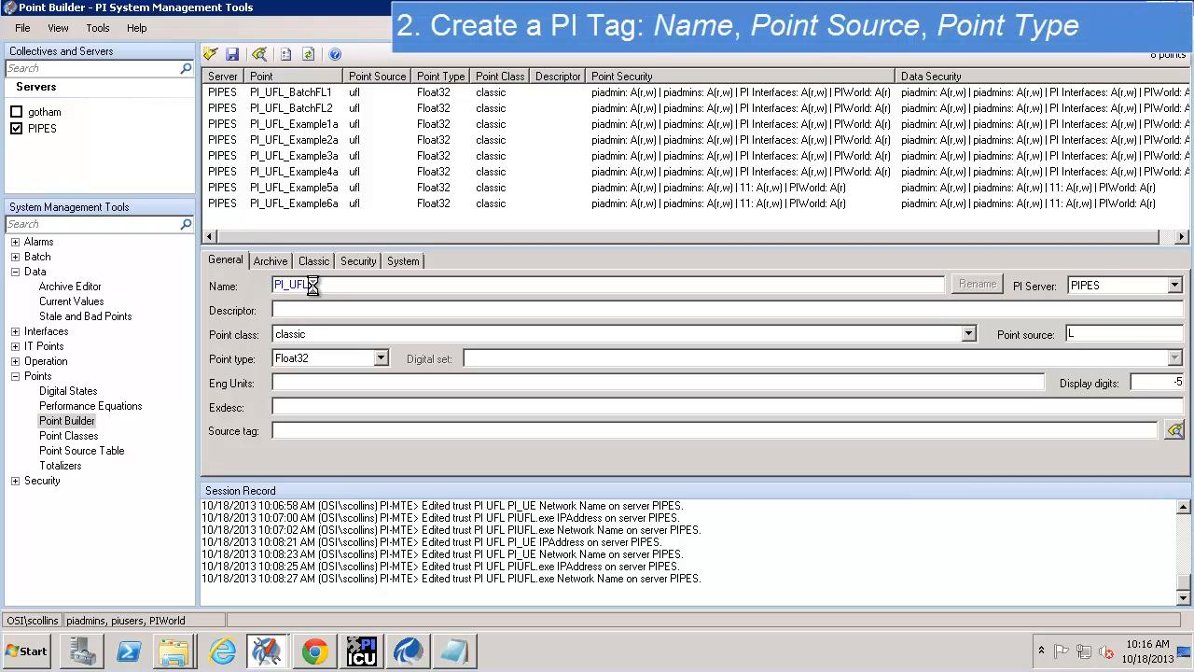
type("at")
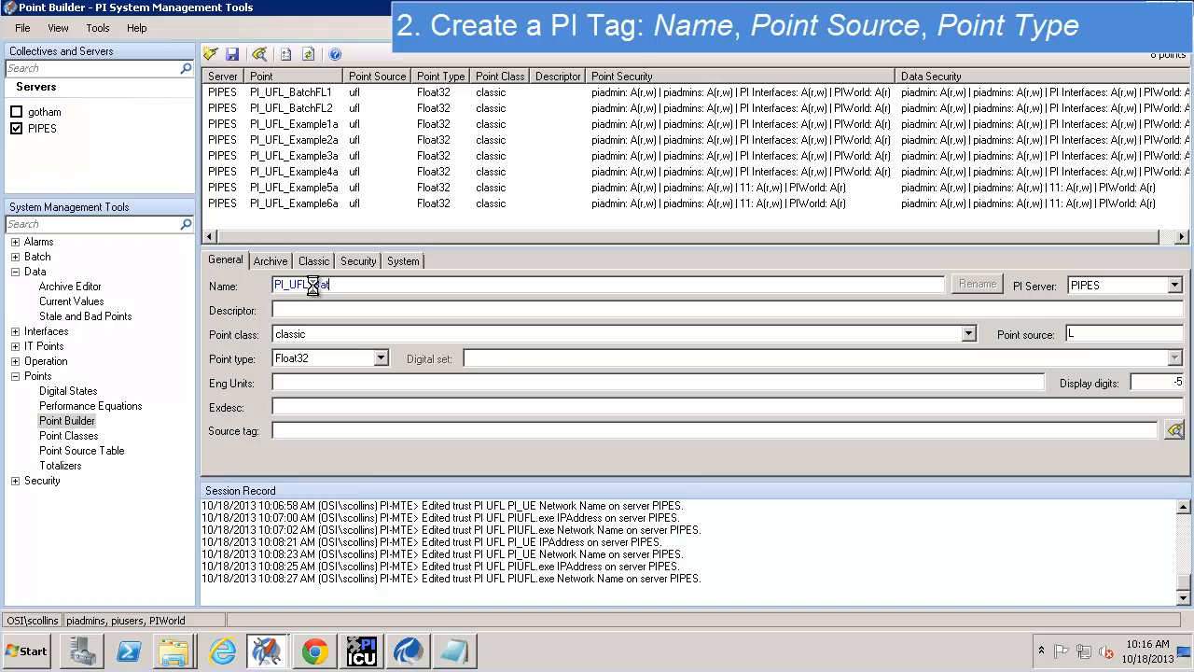
type("PI_UFL_BatchFL3")
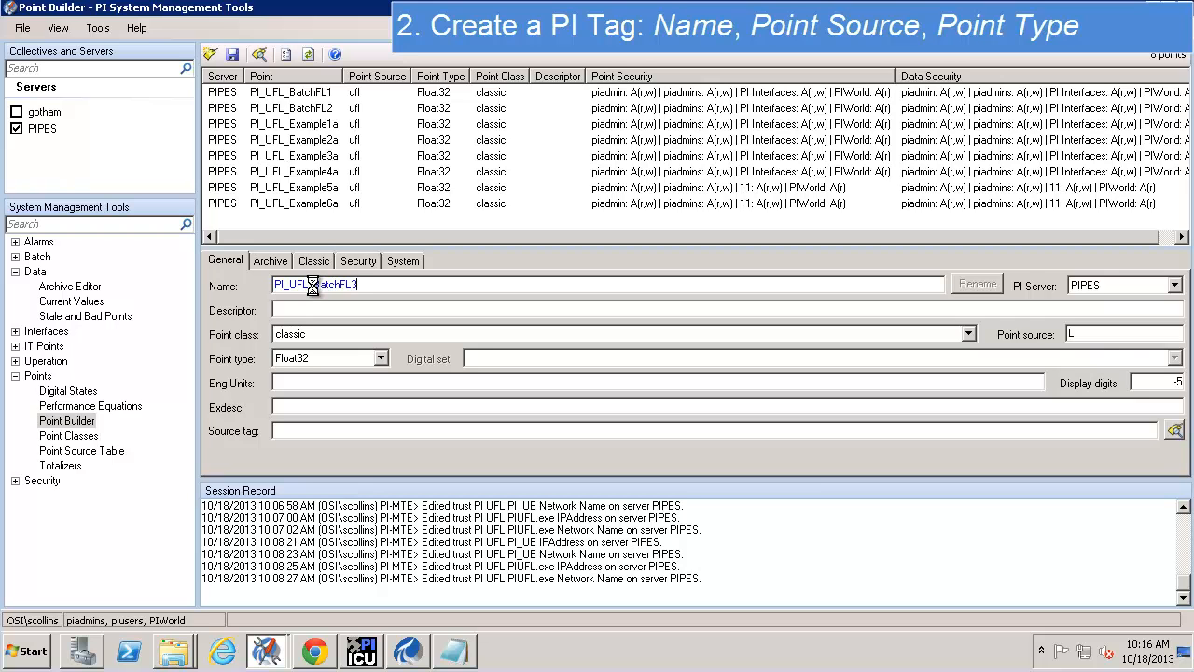
left_click(1115, 333)
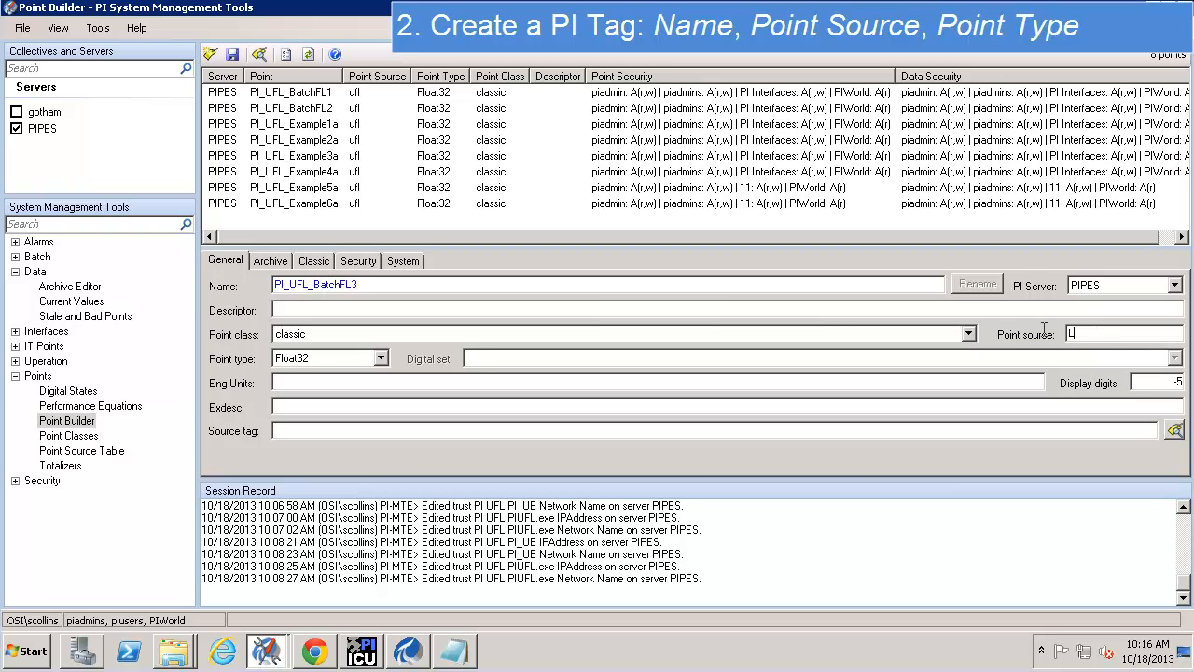
type("fl")
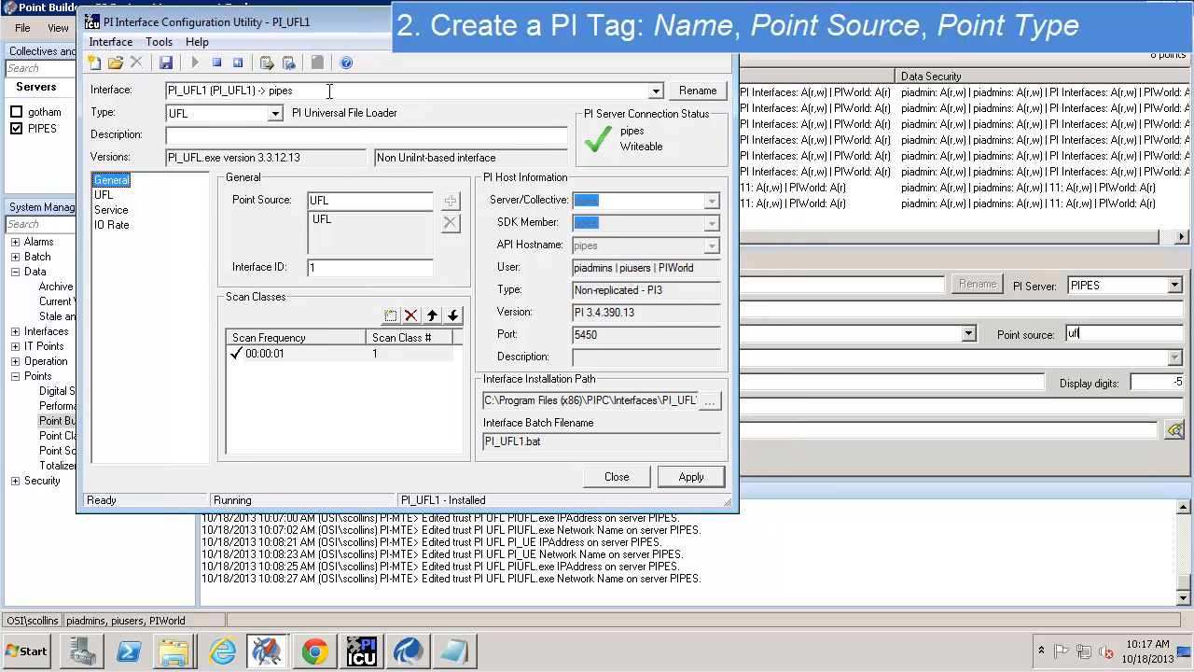
mouse_move(418, 367)
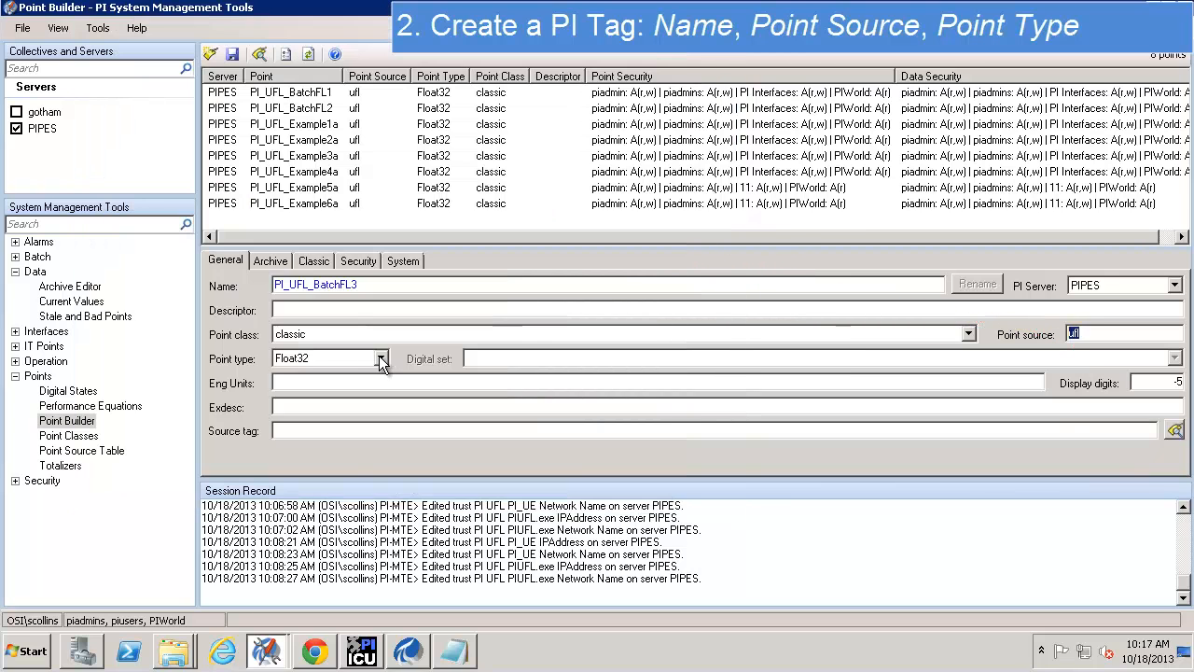
left_click(381, 357)
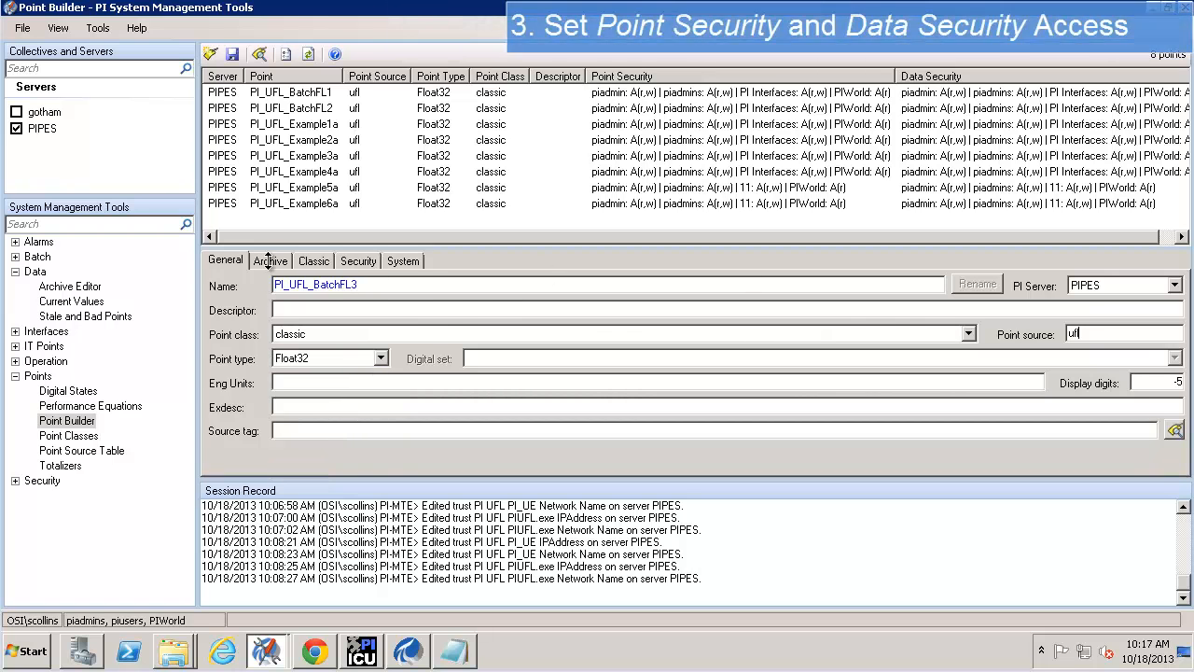
Review the tag's Archive, System, Security and Classic attributes, including PI Interfaces read/write access
left_click(271, 260)
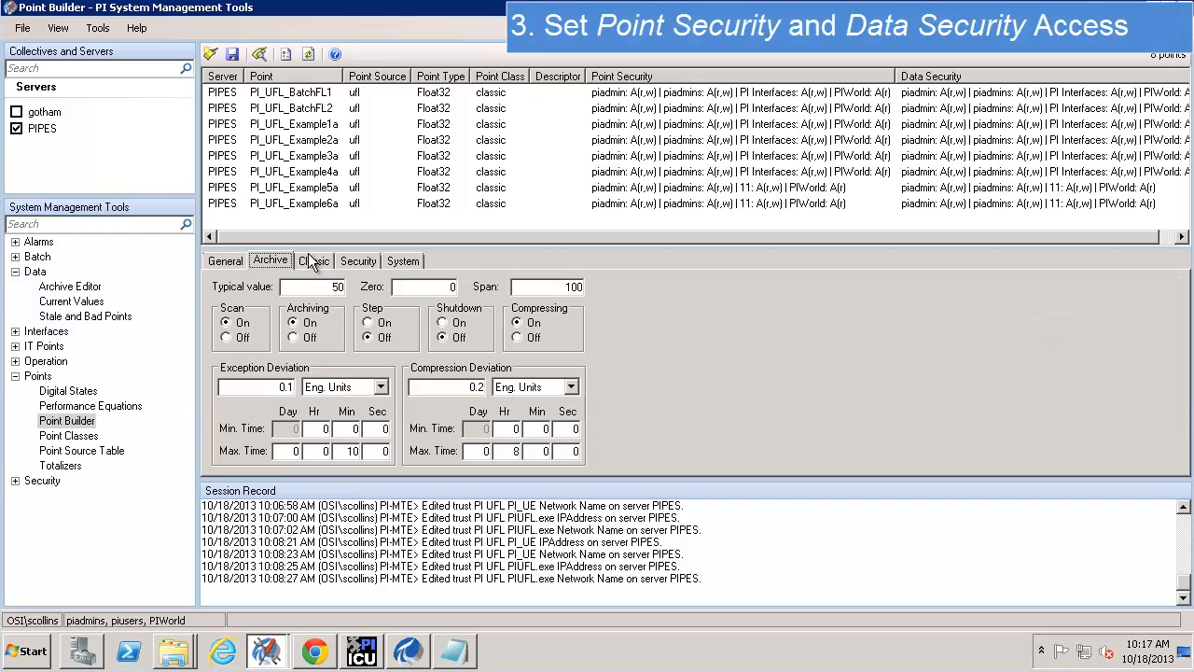
left_click(402, 260)
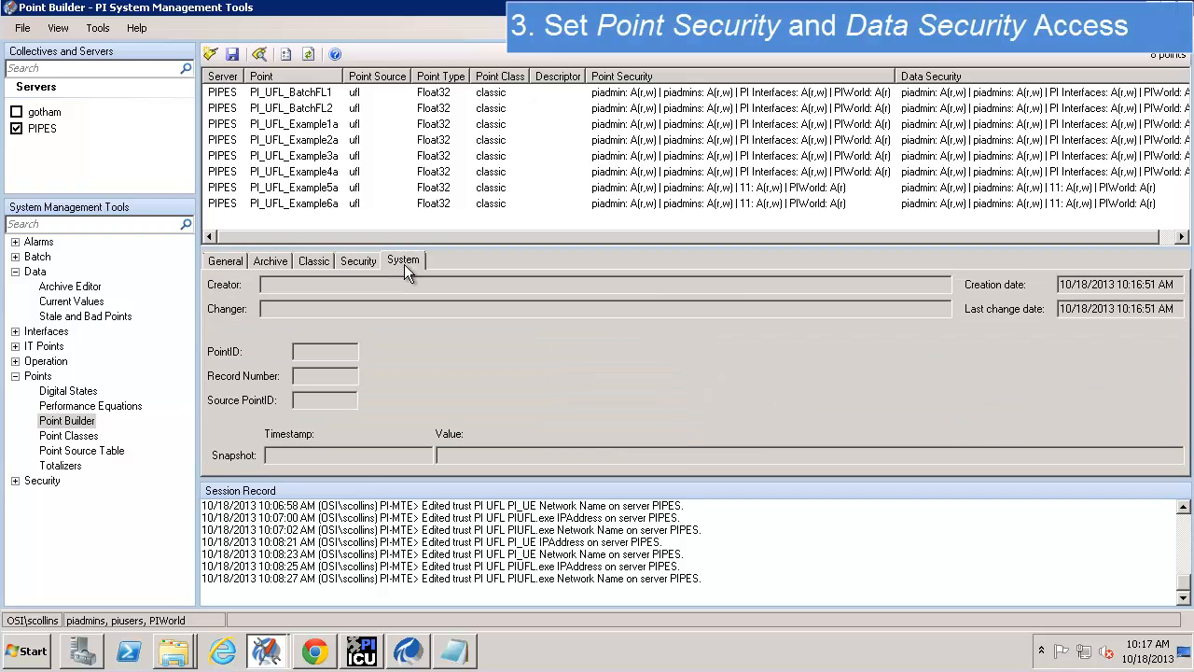
left_click(357, 260)
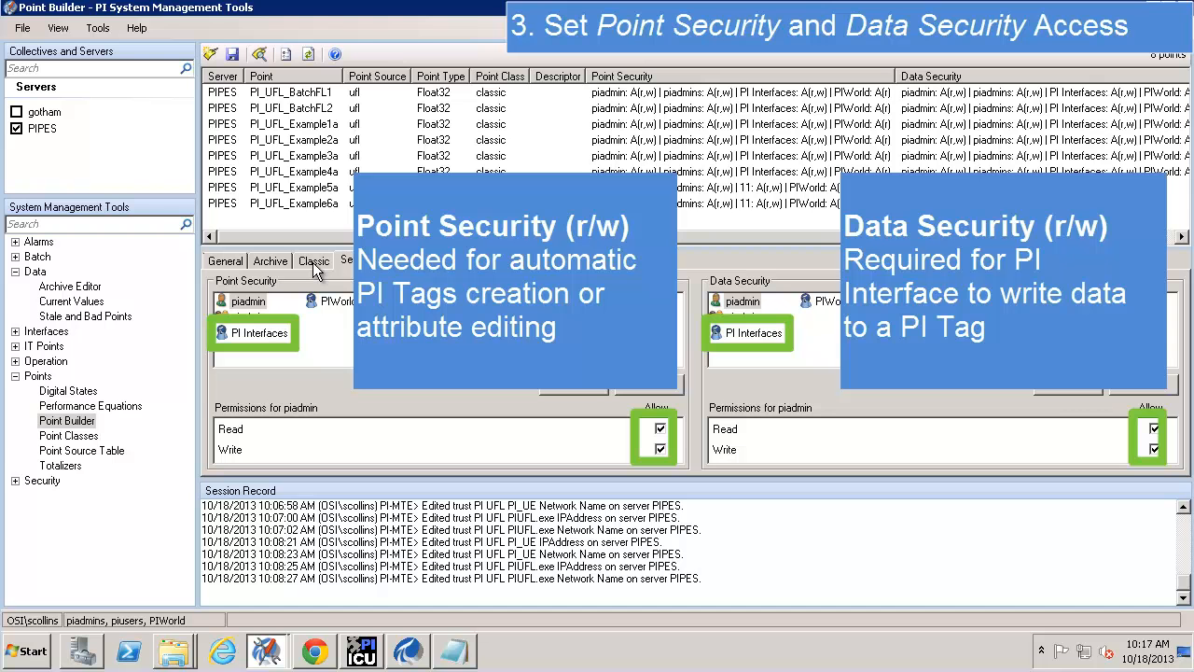
left_click(269, 260)
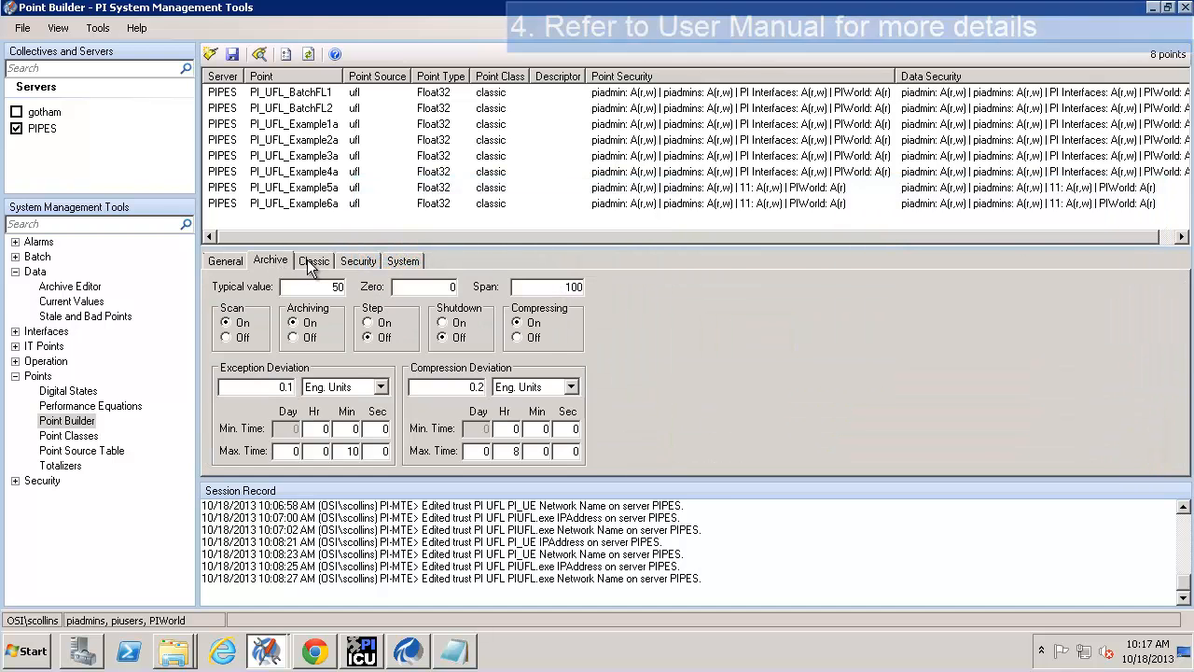
left_click(314, 260)
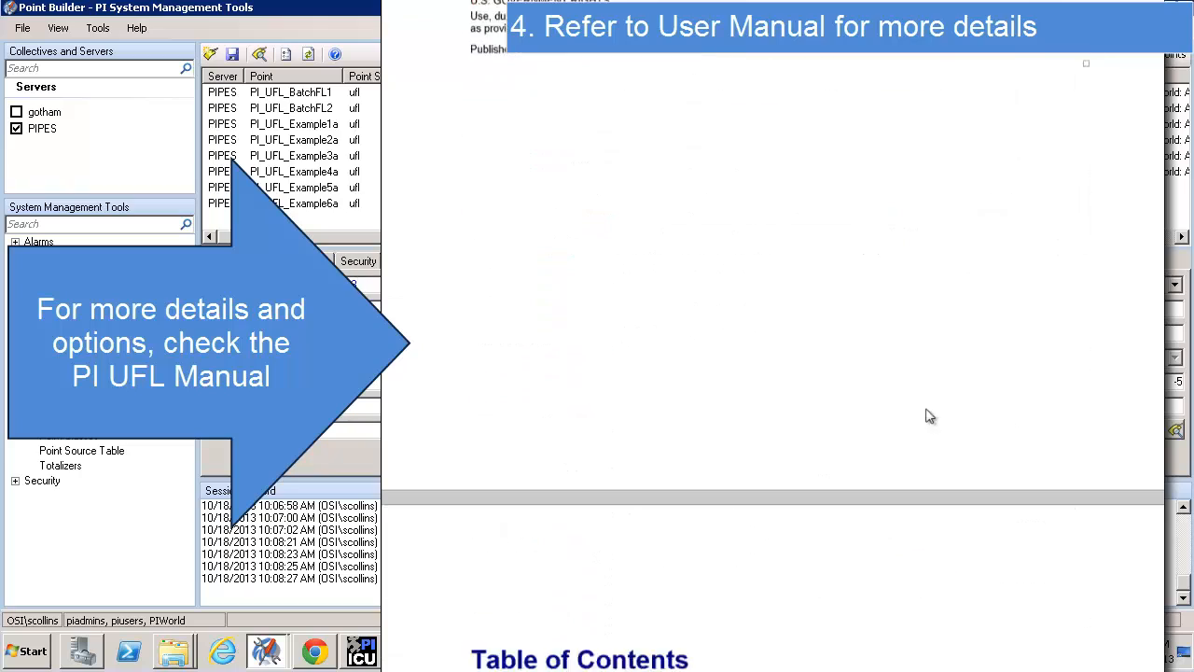
Scroll the PI UFL manual toward the Table of Contents
scroll("down", 3)
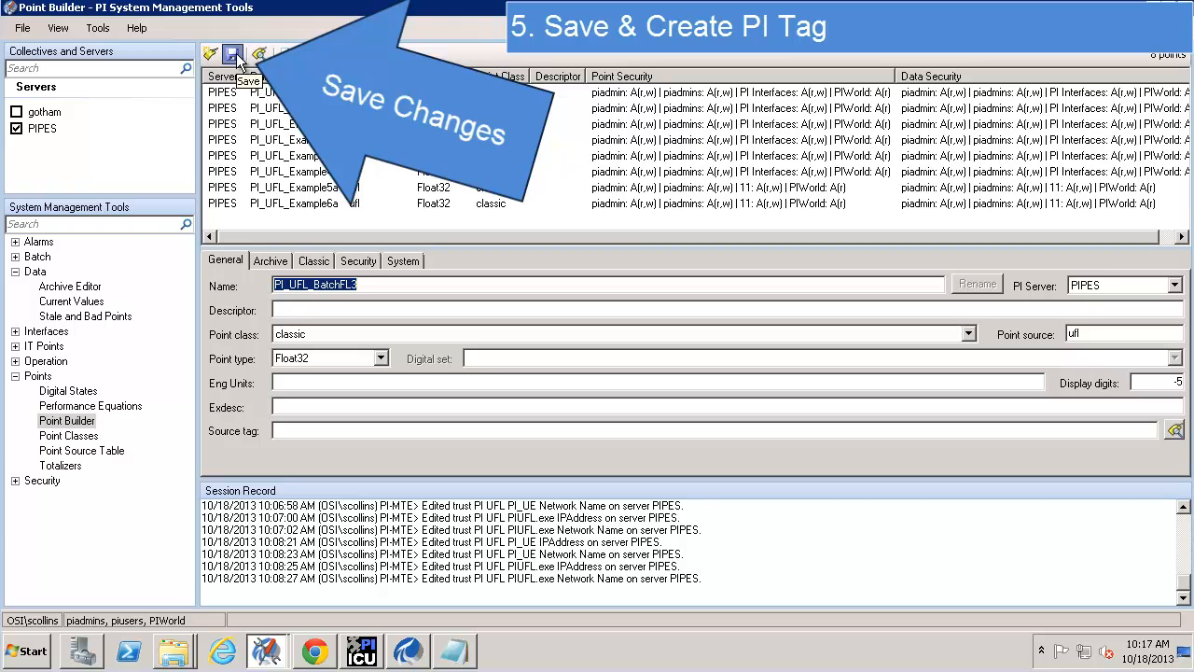
Save PI_UFL_BatchFL3 so it is created on server PIPES as the ninth listed point
left_click(233, 50)
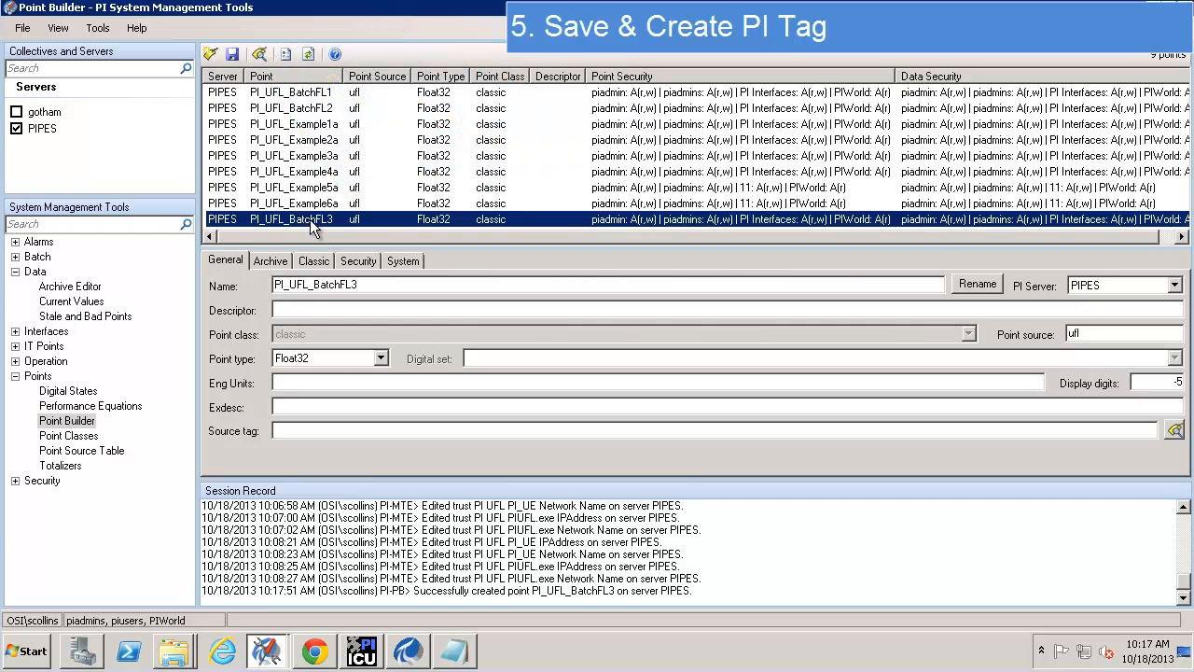